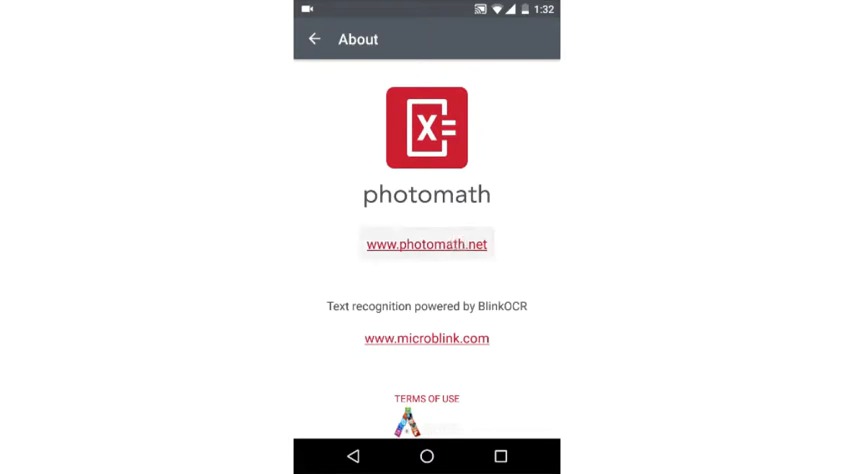
Visit the Photomath and Microblink links, leave About, and dismiss the intro
click(426, 243)
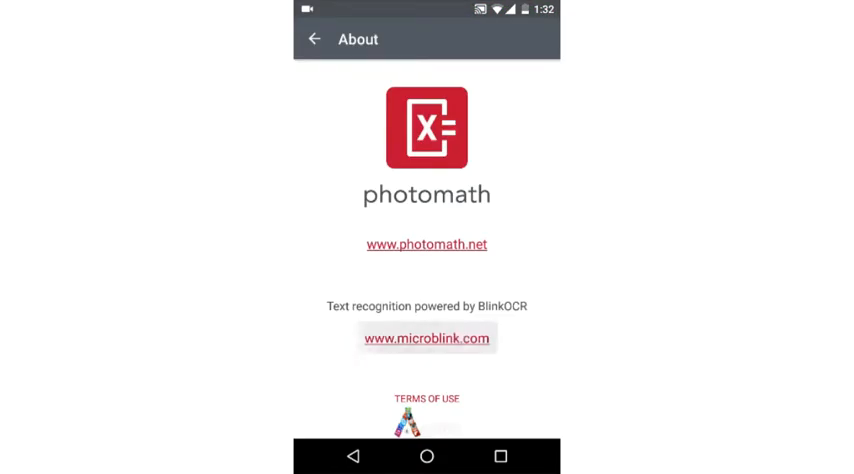
click(426, 337)
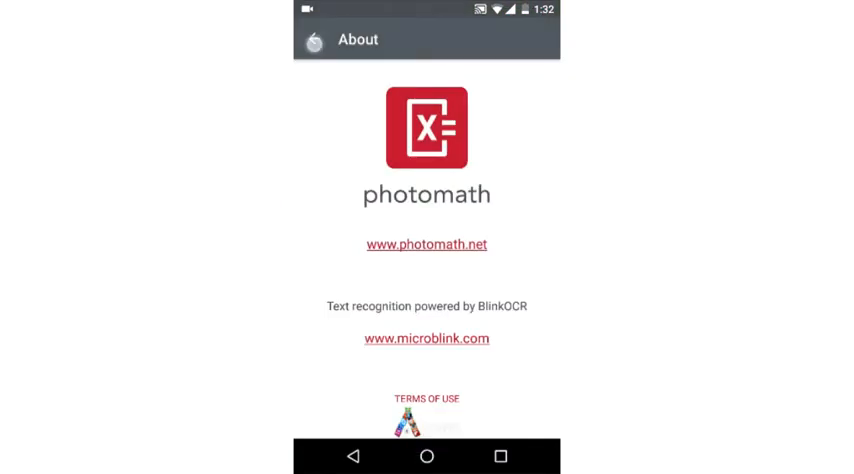
click(314, 40)
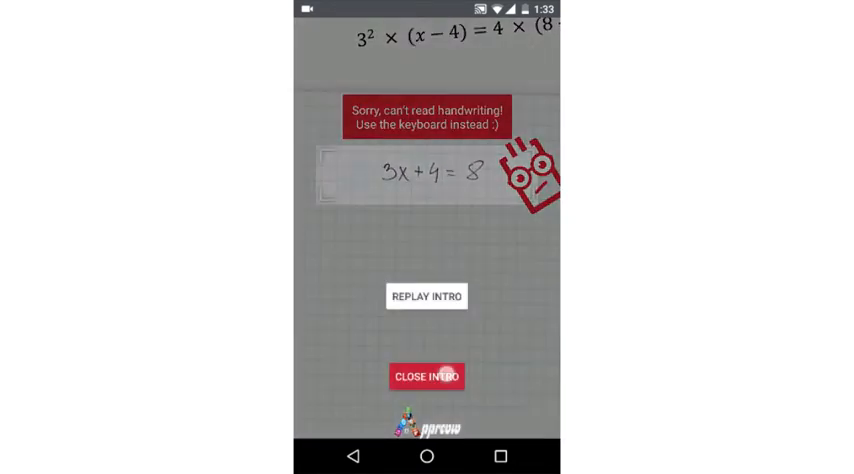
click(427, 377)
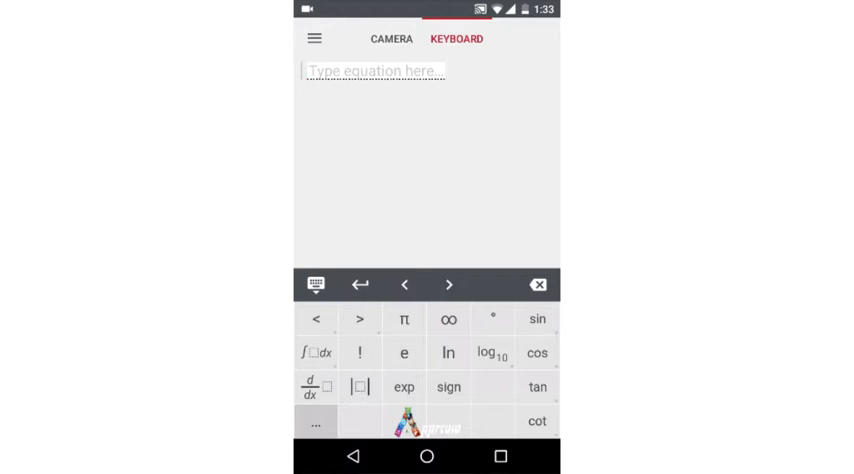
Enter |x-6x+1| = |(3x+5)/2| to get the solution x ∈ {-3/13, 1}
click(370, 70)
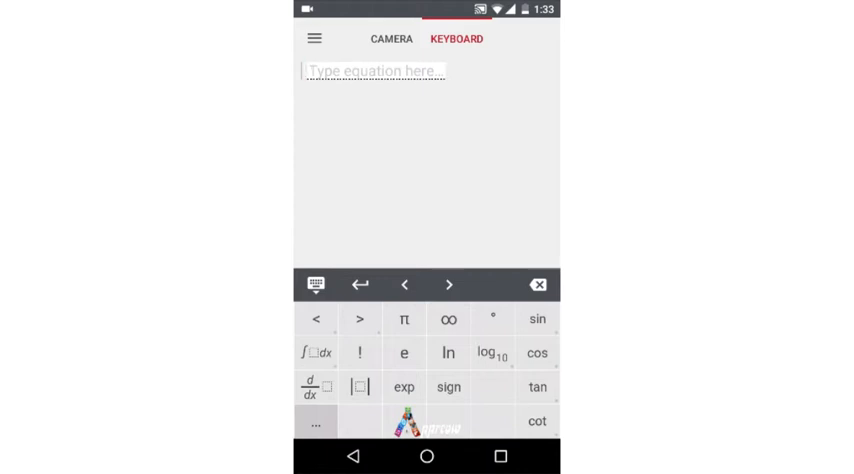
click(390, 38)
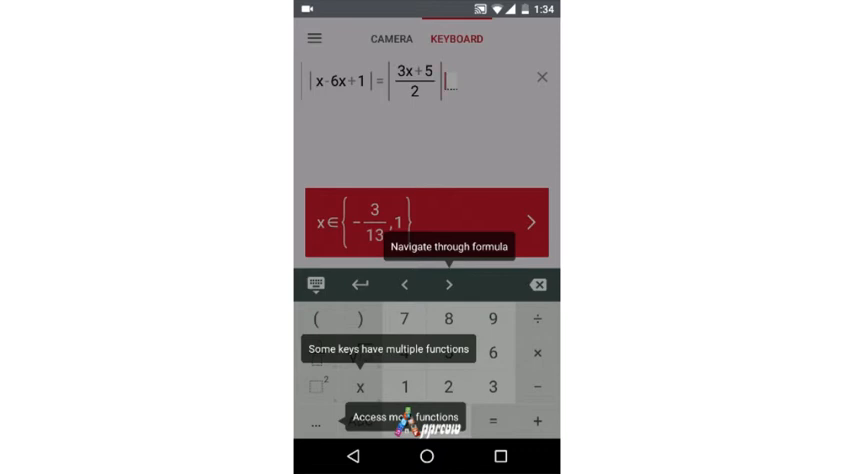
Dismiss the keyboard tips overlay covering the equation and solution
click(447, 285)
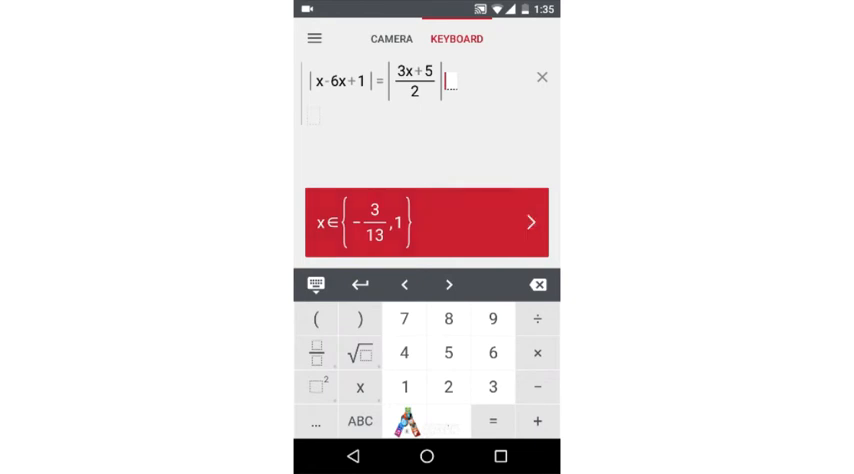
click(527, 221)
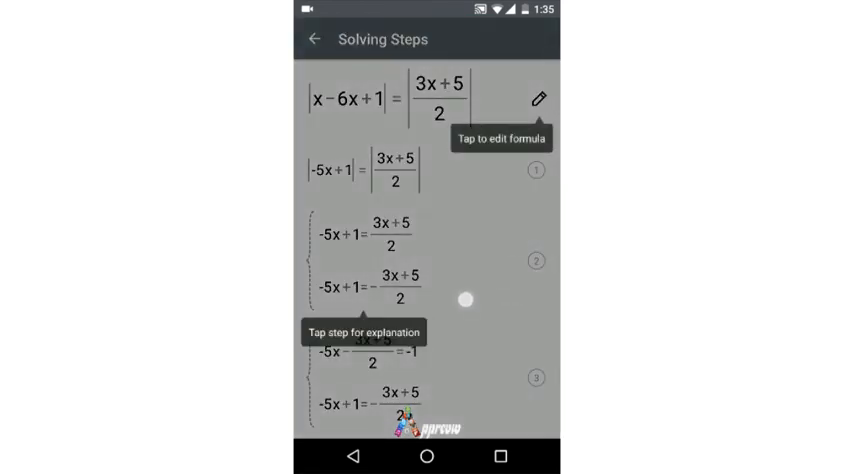
scroll(down, 3)
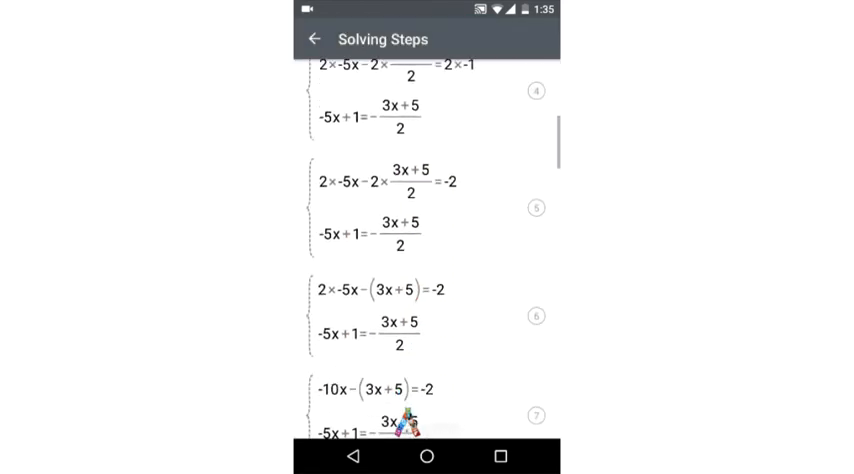
scroll(down, 3)
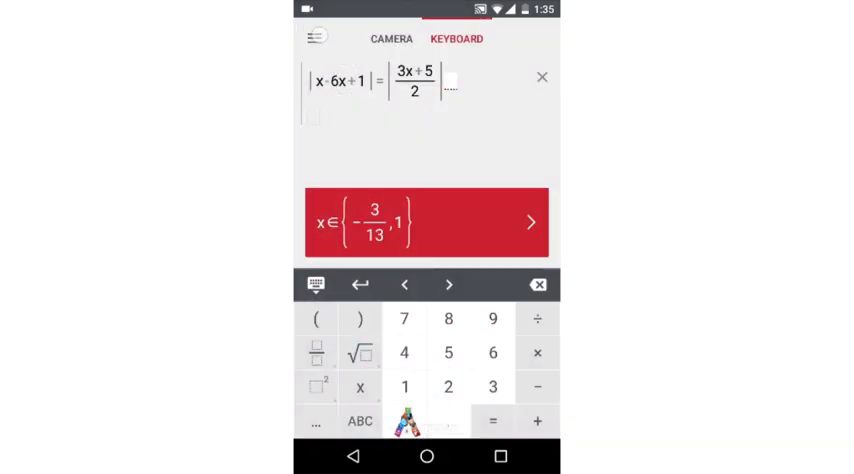
Turn on Start in Camera in the side menu, then show the ABC letter keypad
click(317, 38)
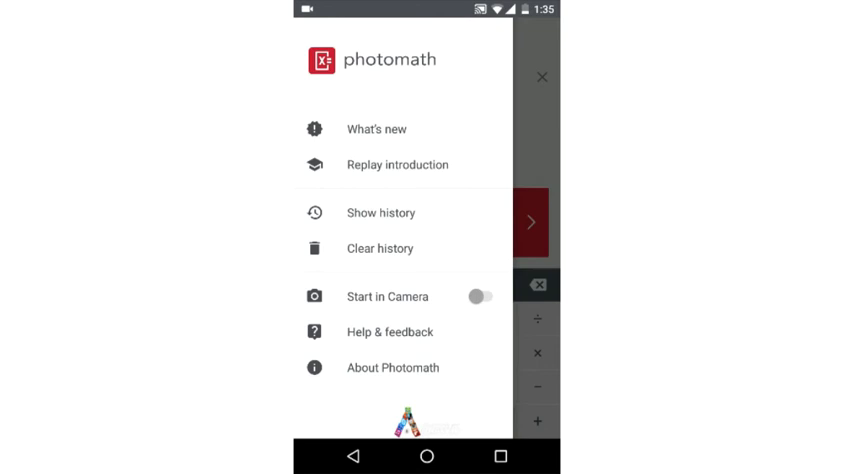
click(487, 296)
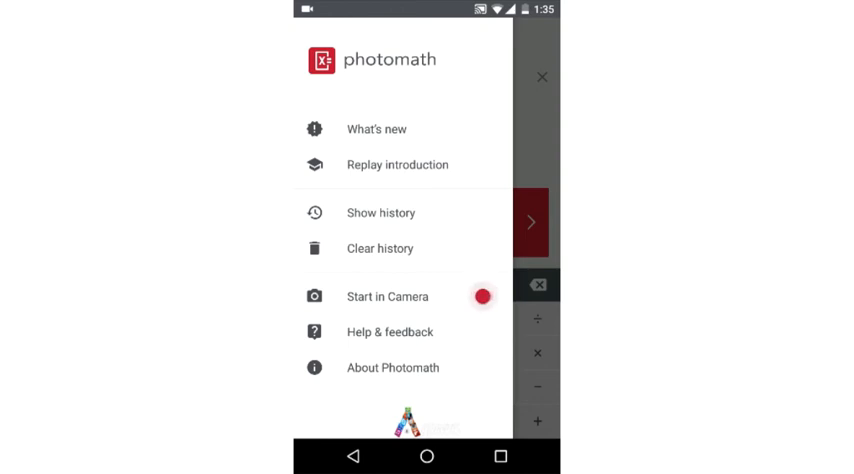
click(482, 297)
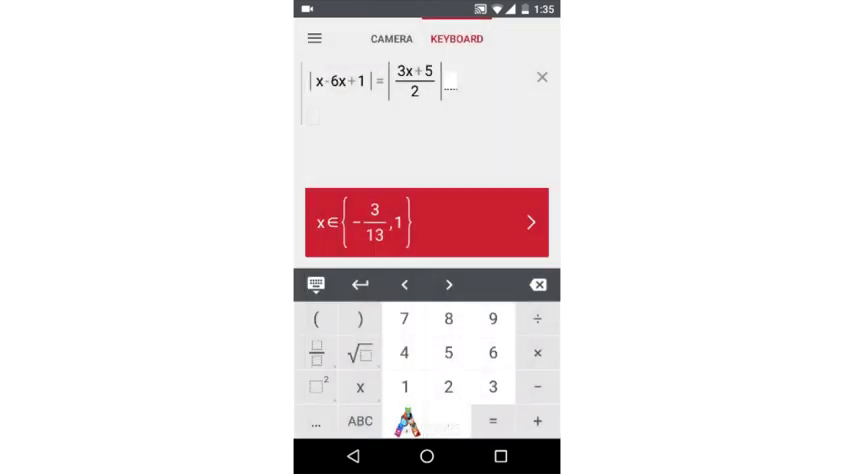
click(359, 420)
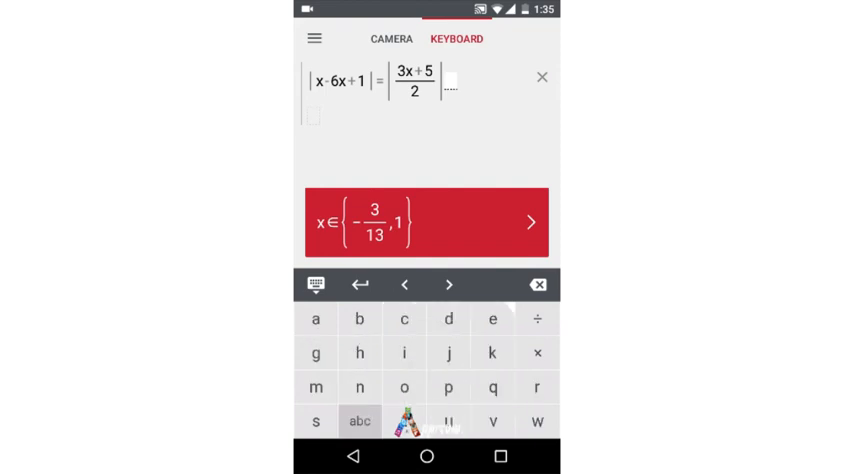